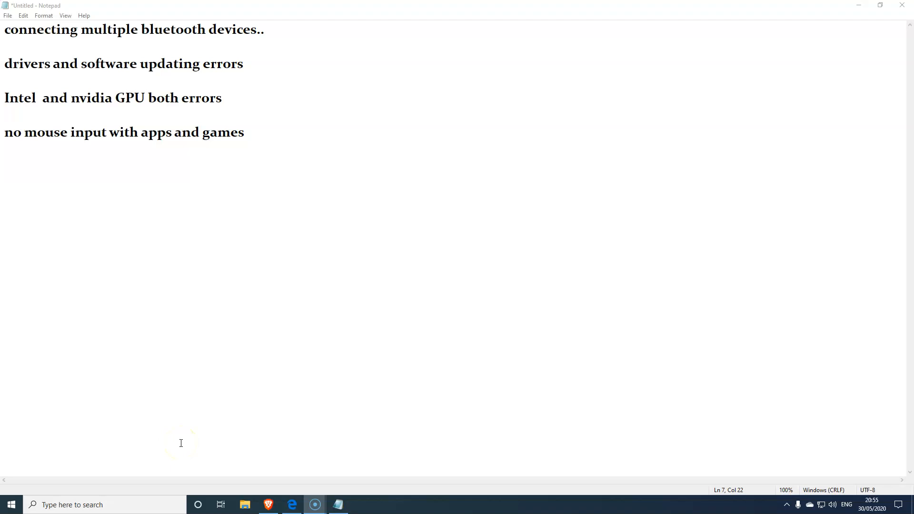
{"action": "mouse_move", "coordinate": [251, 434]}
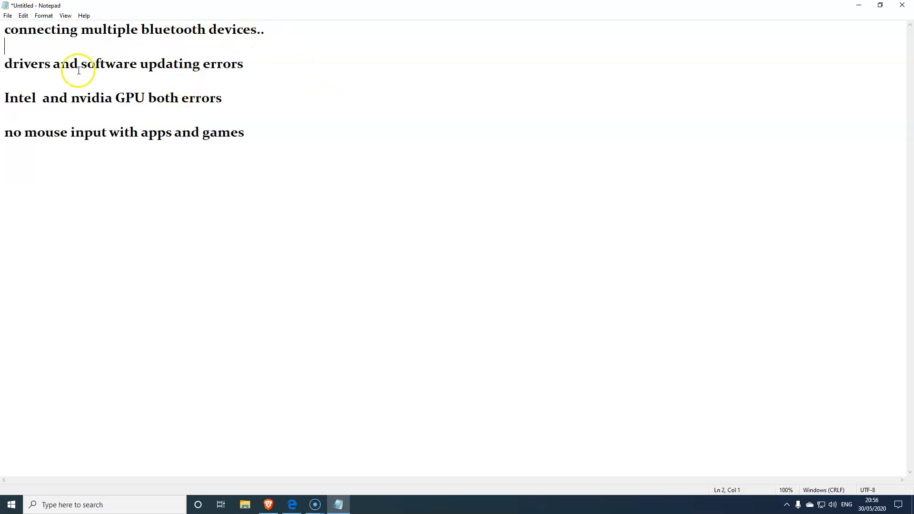
{"action": "mouse_move", "coordinate": [102, 67]}
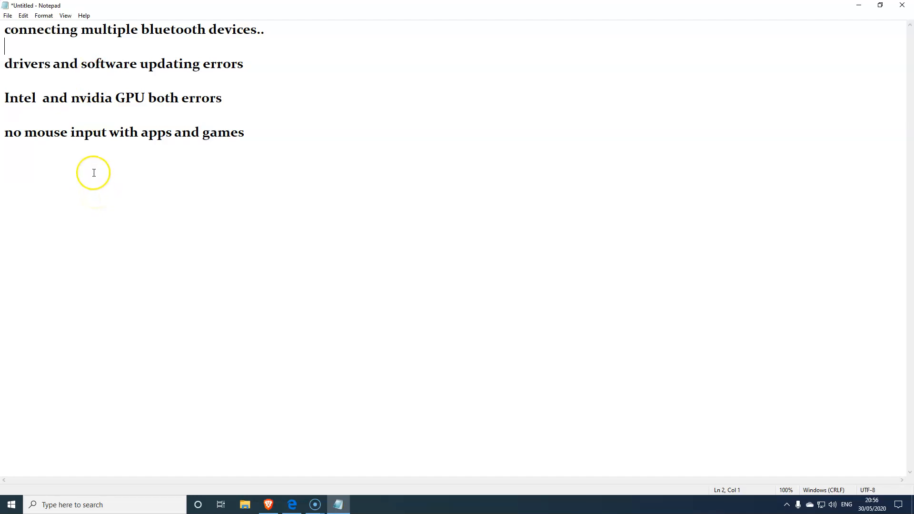
{"action": "mouse_move", "coordinate": [44, 97]}
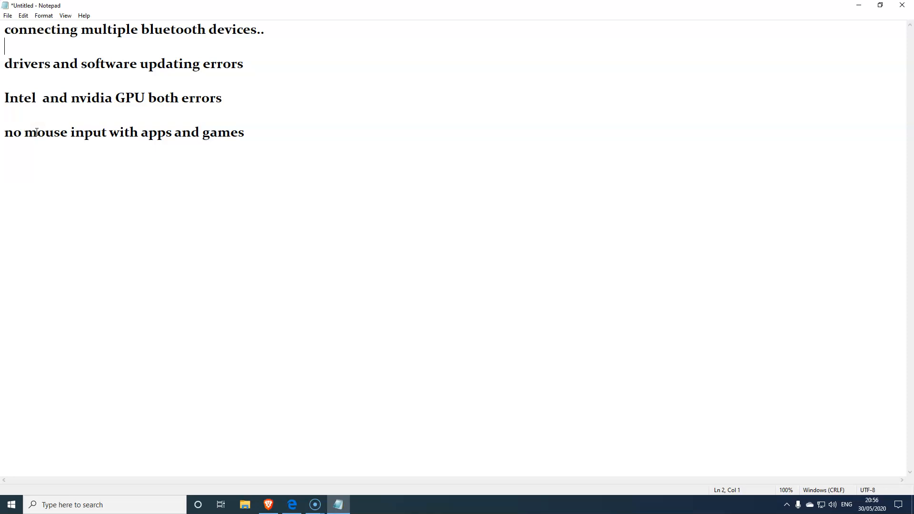
{"action": "mouse_move", "coordinate": [805, 20]}
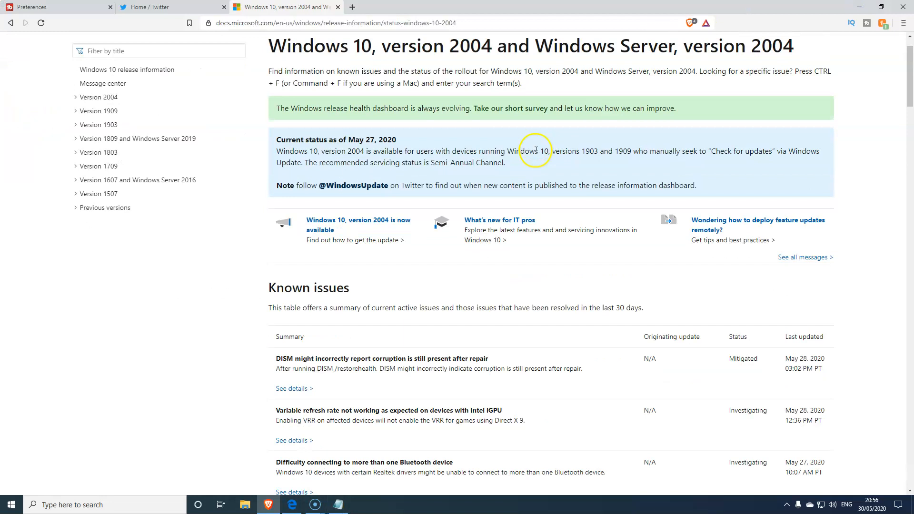
- Scroll the version 2004 status page down through the known-issues table to the mouse-input entry
{"action": "scroll", "scroll_direction": "down", "scroll_amount": 3}
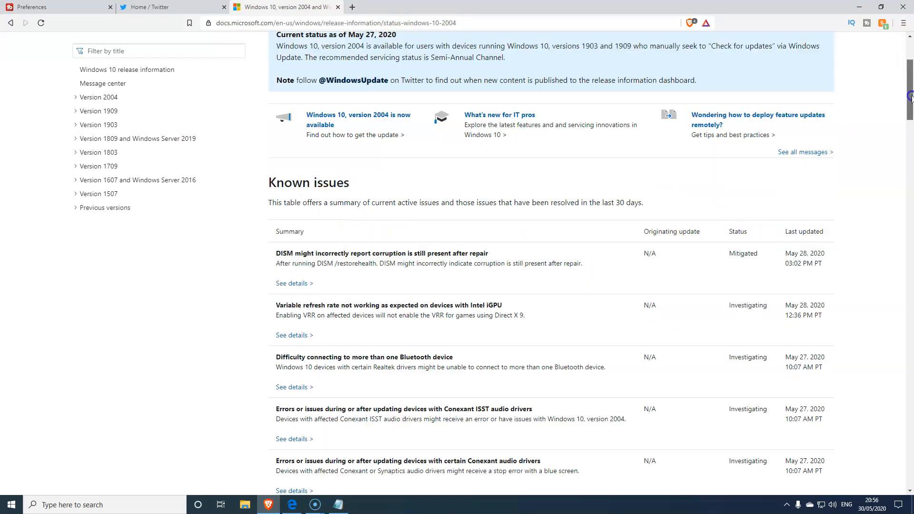
{"action": "scroll", "scroll_direction": "down", "scroll_amount": 3}
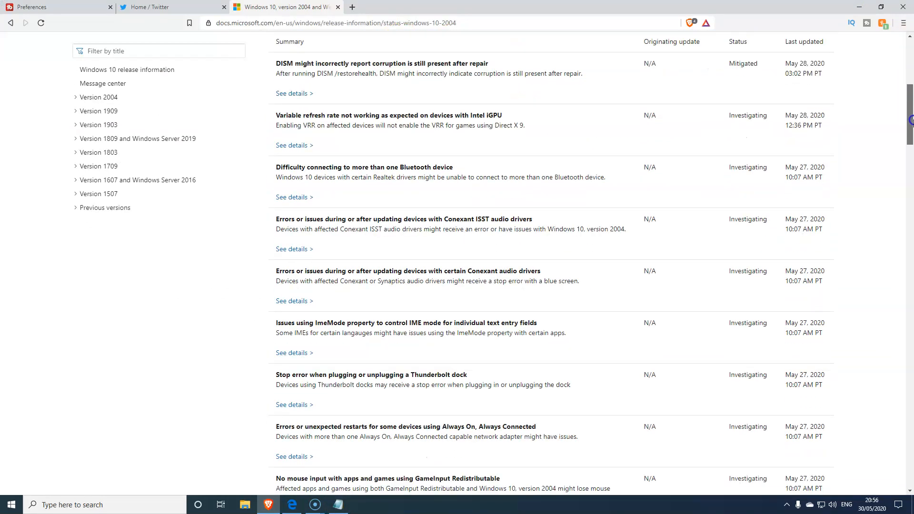
{"action": "scroll", "scroll_direction": "down", "scroll_amount": 3}
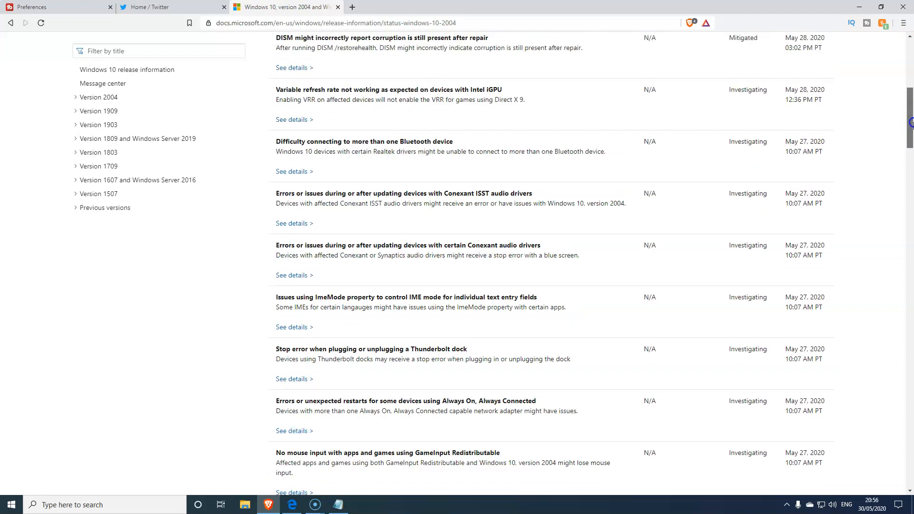
{"action": "scroll", "scroll_direction": "down", "scroll_amount": 3}
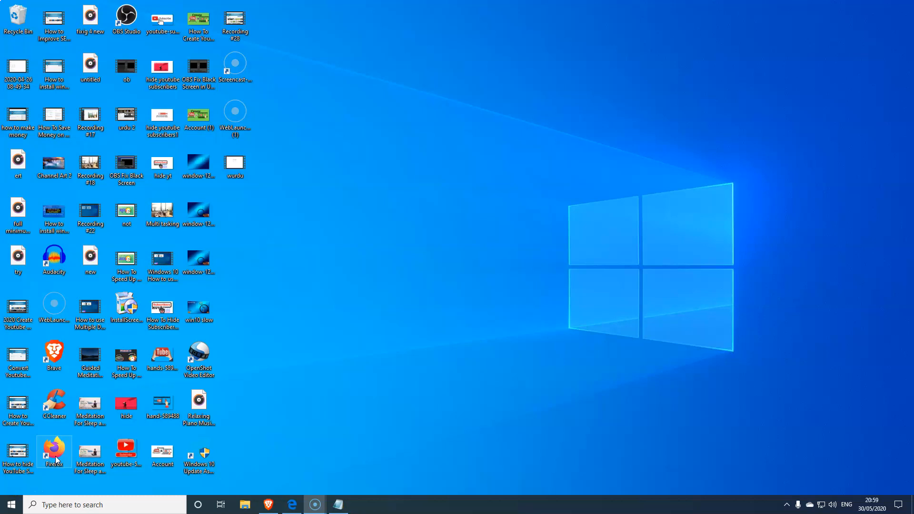
- Launch the Cortana beta app from the taskbar, which shows its sign-in window
{"action": "left_click", "coordinate": [198, 505]}
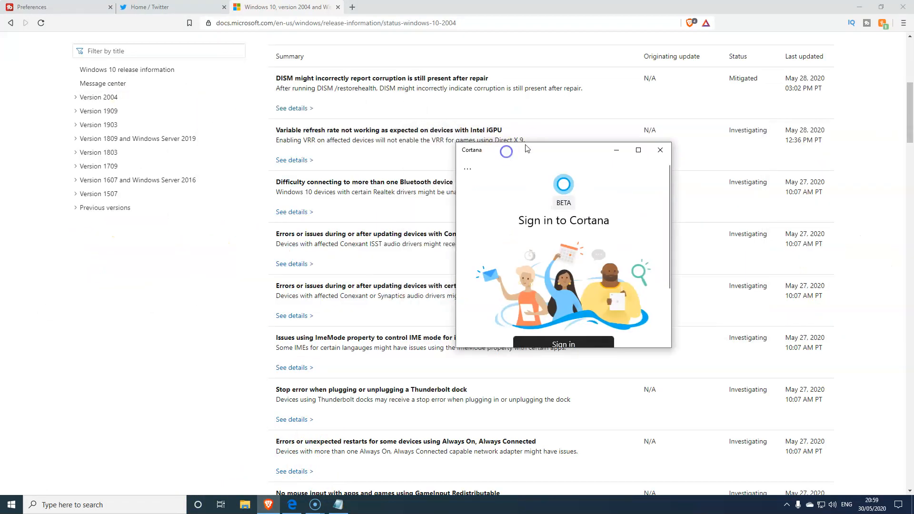
{"action": "left_click", "coordinate": [659, 150]}
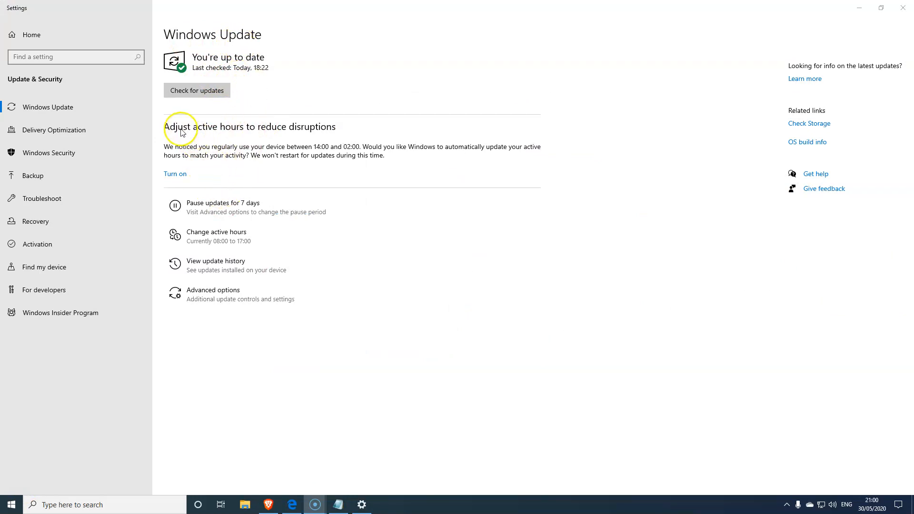
{"action": "mouse_move", "coordinate": [285, 137]}
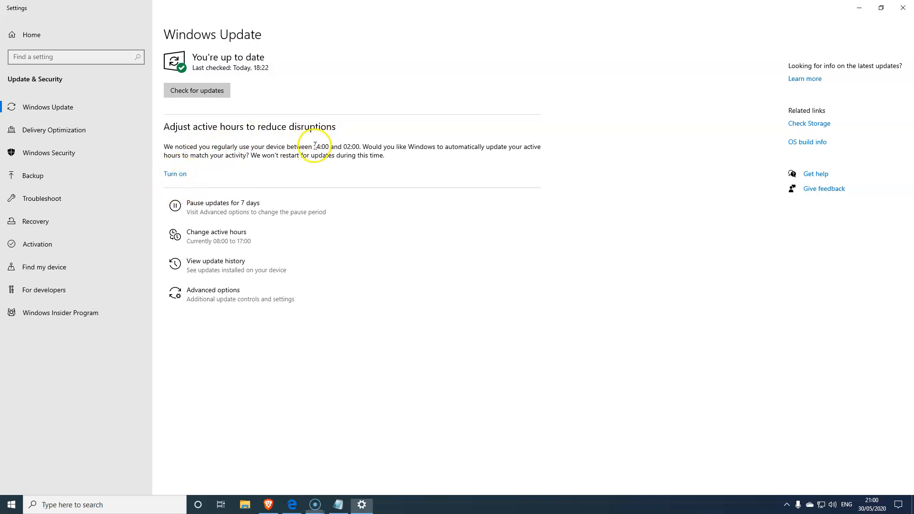
- Highlight the suggested active hours text between 14:00 and 02:00 on the Windows Update page
{"action": "left_click_drag", "start_coordinate": [315, 146], "coordinate": [362, 147]}
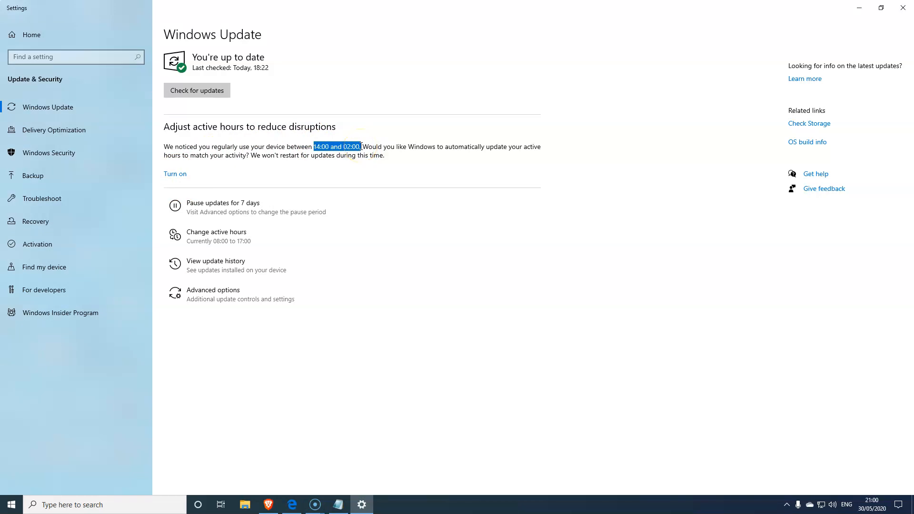
{"action": "left_click", "coordinate": [318, 146]}
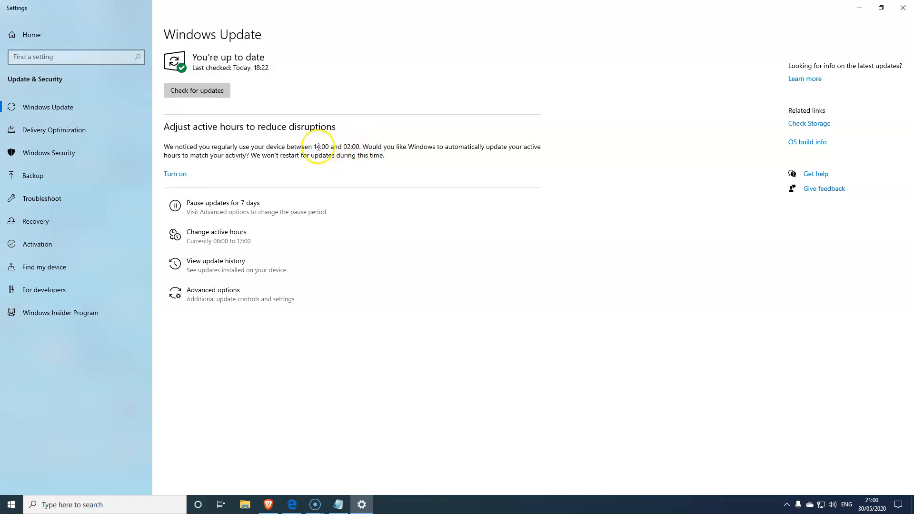
{"action": "left_click_drag", "start_coordinate": [312, 146], "coordinate": [355, 147]}
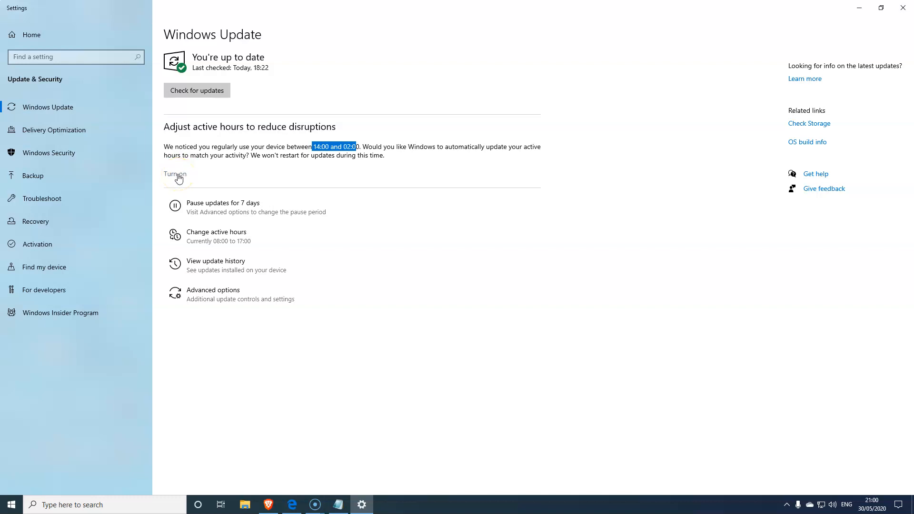
{"action": "mouse_move", "coordinate": [98, 319]}
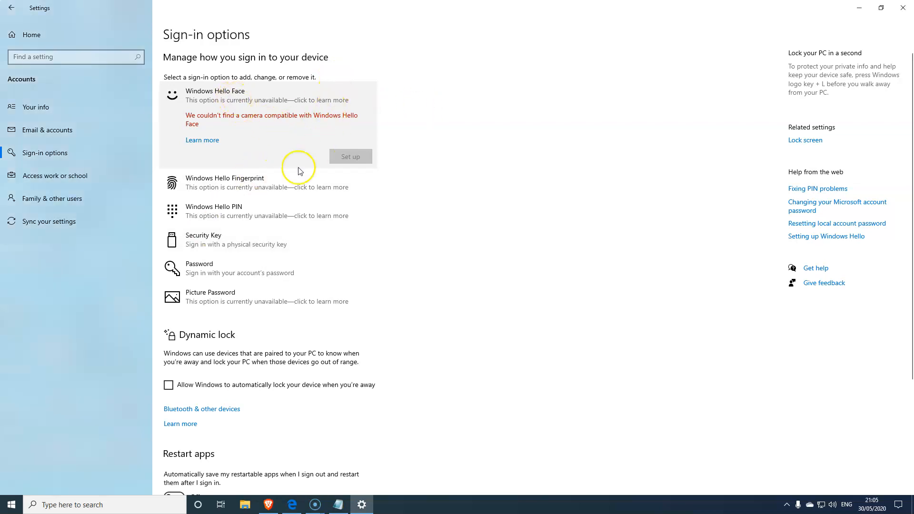
- Expand the Windows Hello Fingerprint and PIN entries and review Sign-in options down to Restart apps
{"action": "left_click", "coordinate": [225, 182]}
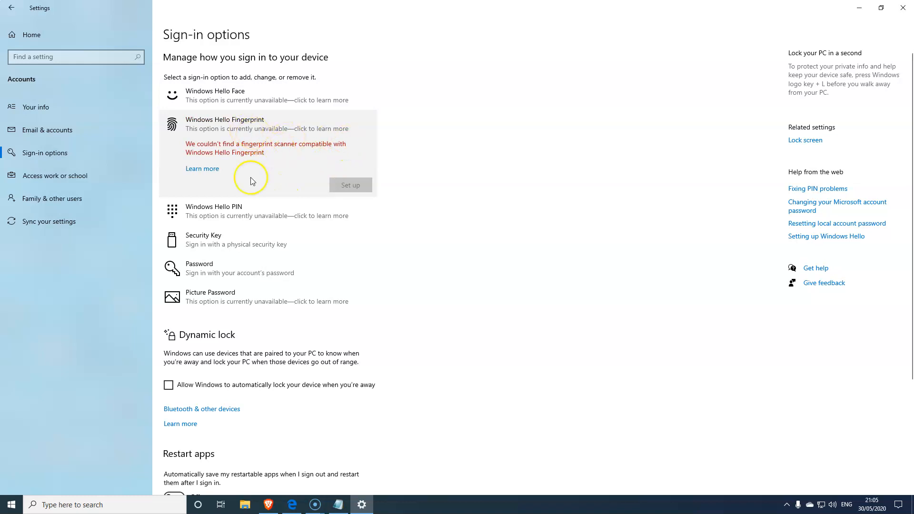
{"action": "left_click", "coordinate": [233, 153]}
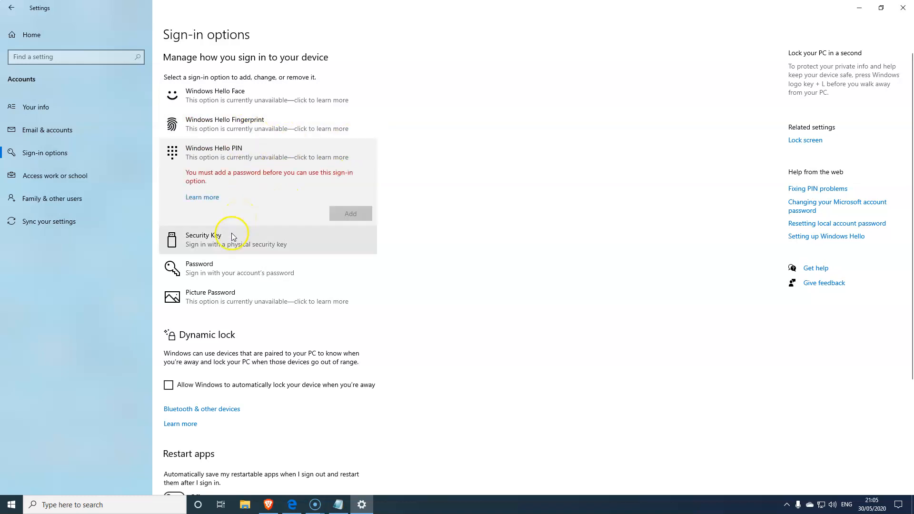
{"action": "scroll", "scroll_direction": "down", "scroll_amount": 3}
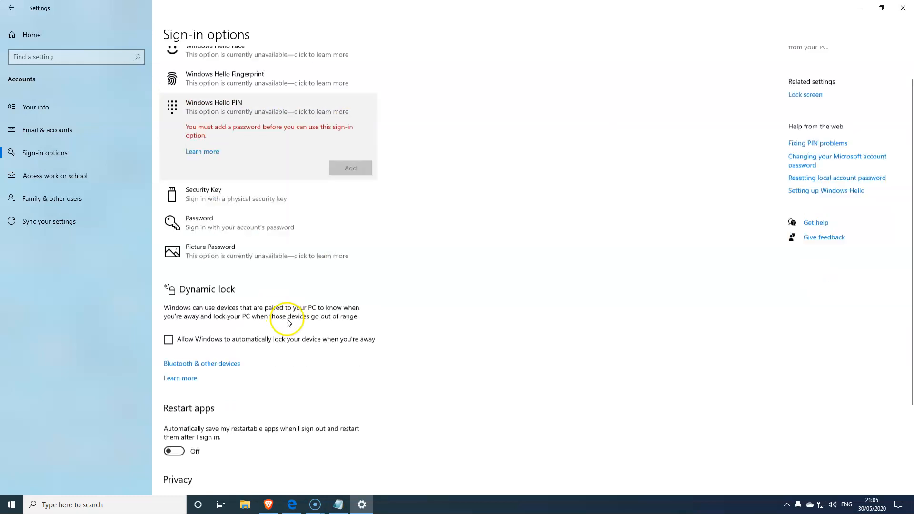
{"action": "scroll", "scroll_direction": "down", "scroll_amount": 3}
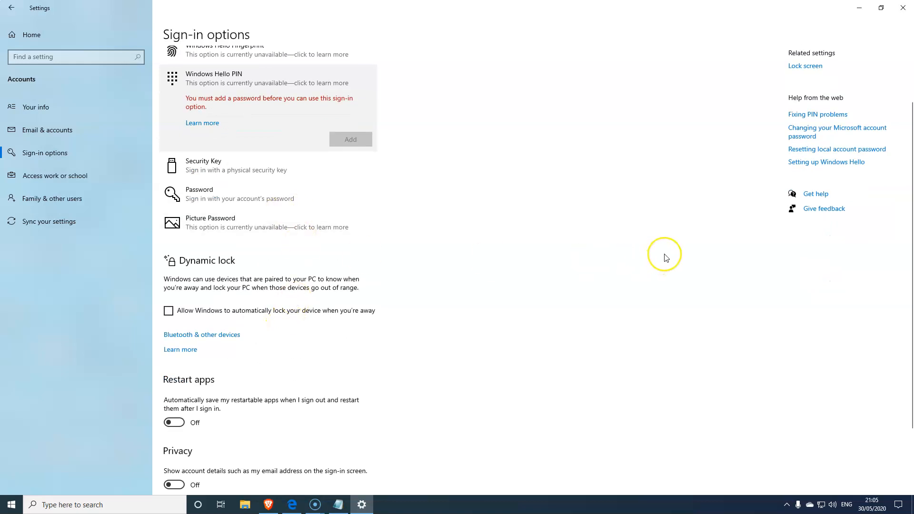
{"action": "mouse_move", "coordinate": [555, 420]}
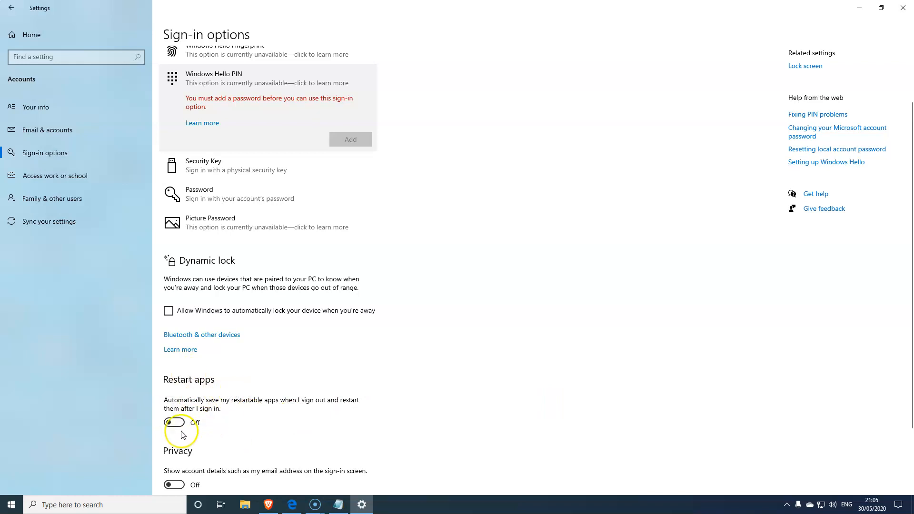
{"action": "left_click", "coordinate": [173, 422]}
{"action": "type", "text": "reset"}
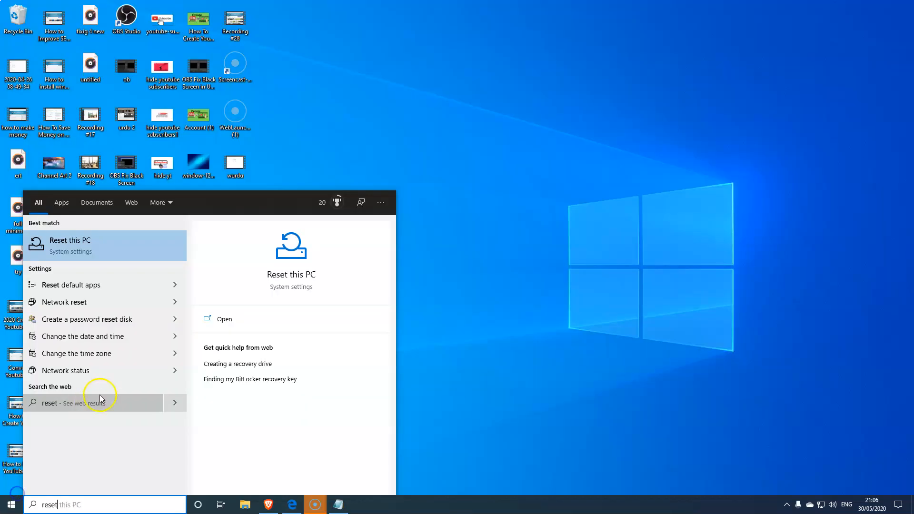
{"action": "mouse_move", "coordinate": [160, 477]}
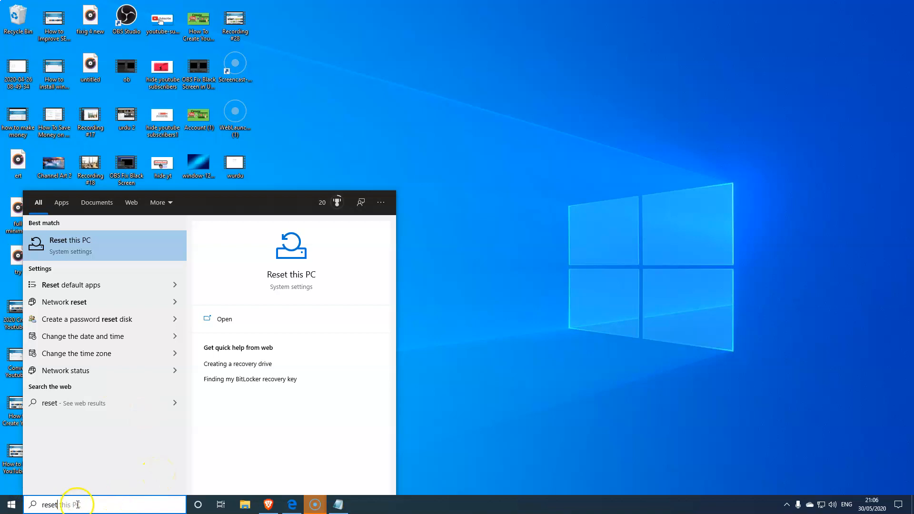
{"action": "mouse_move", "coordinate": [71, 367]}
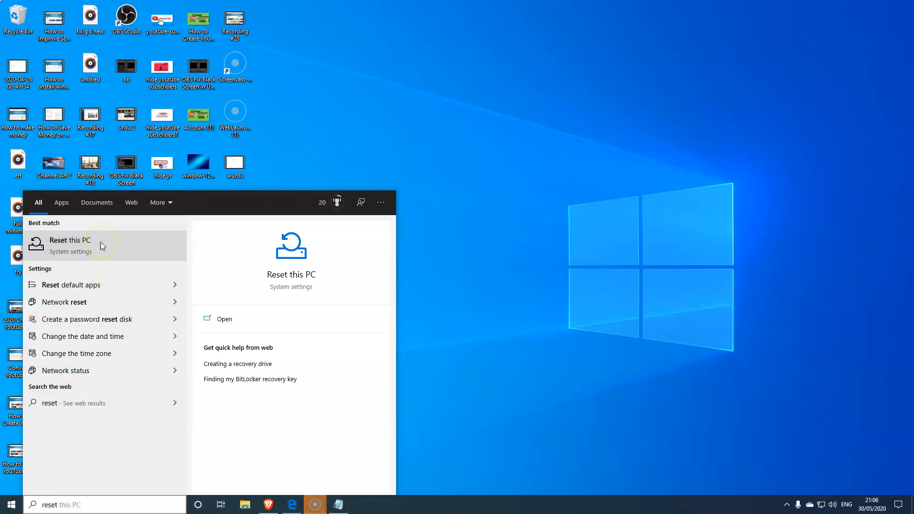
- Choose Reset this PC from the search results and begin Get started on the Recovery page
{"action": "left_click", "coordinate": [69, 245]}
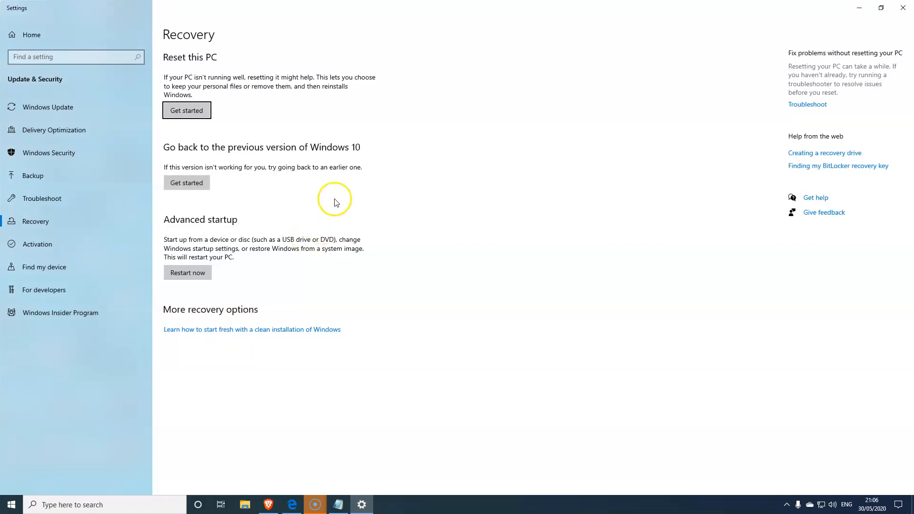
{"action": "mouse_move", "coordinate": [206, 156]}
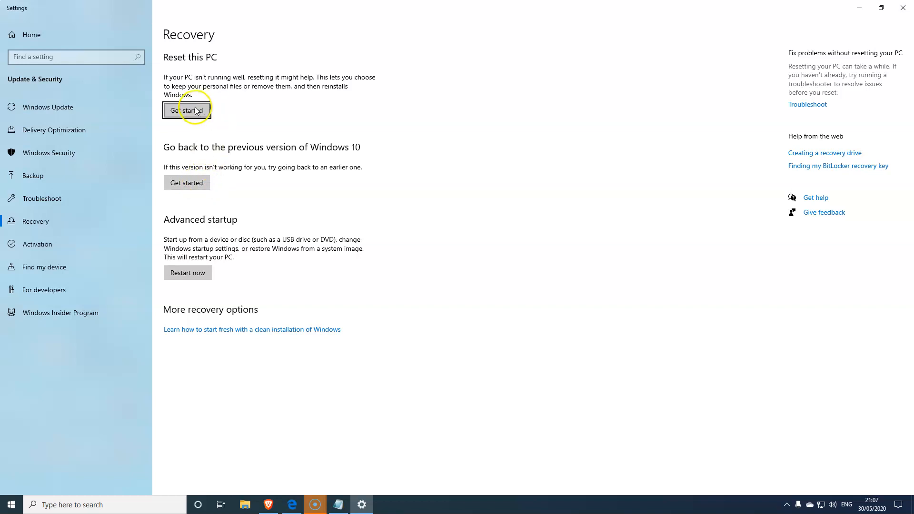
{"action": "mouse_move", "coordinate": [191, 77]}
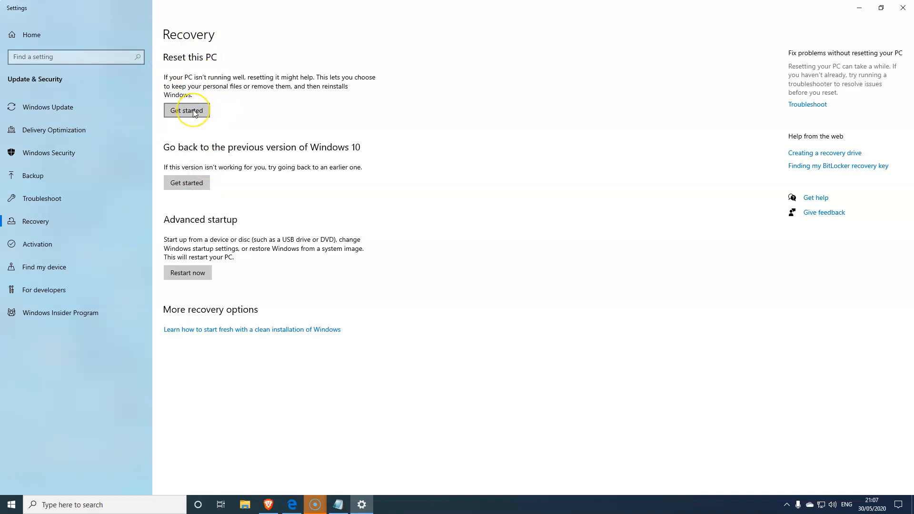
{"action": "left_click", "coordinate": [186, 110]}
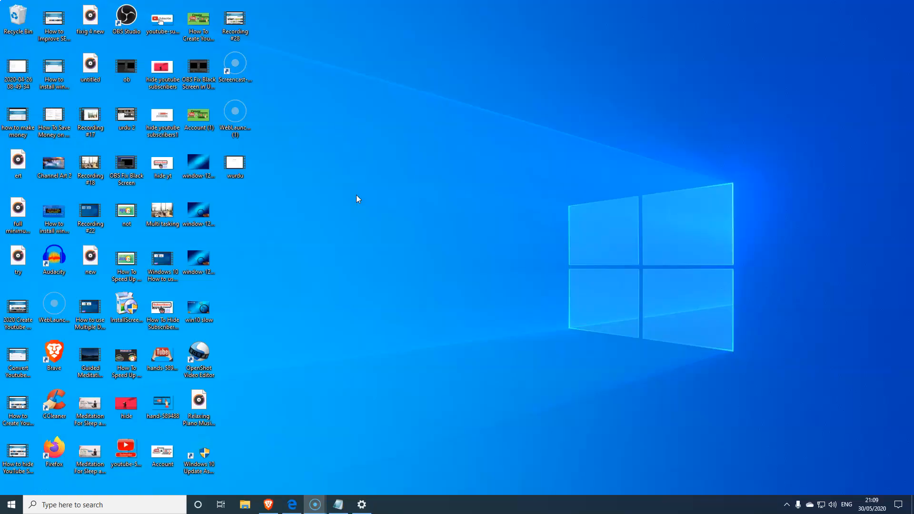
{"action": "mouse_move", "coordinate": [831, 487]}
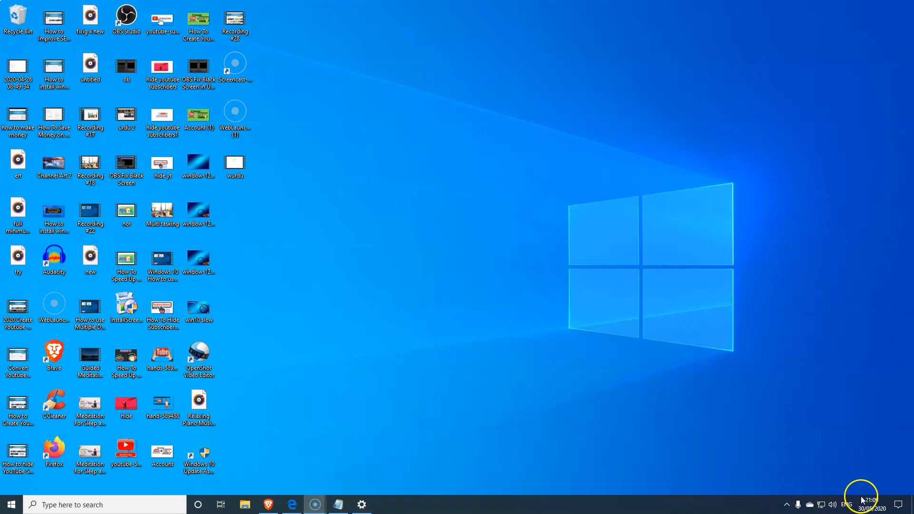
{"action": "mouse_move", "coordinate": [825, 488]}
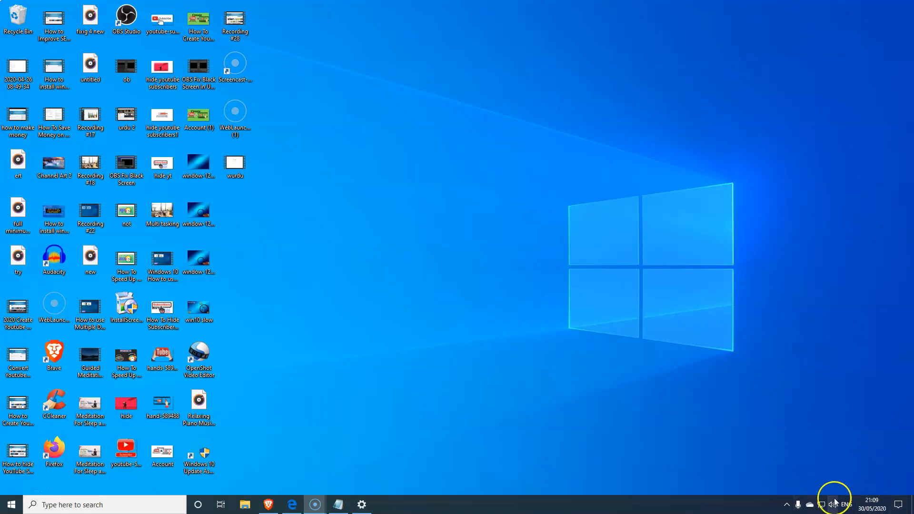
{"action": "mouse_move", "coordinate": [834, 495]}
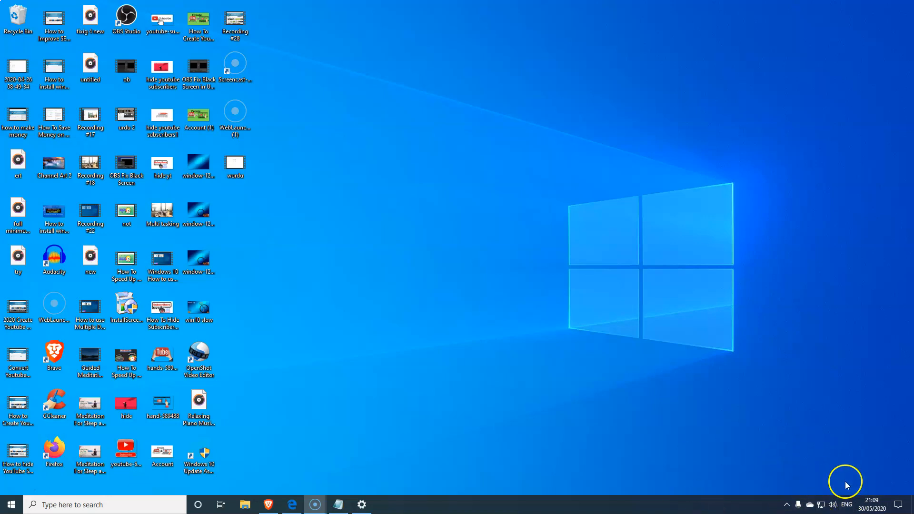
{"action": "mouse_move", "coordinate": [364, 420]}
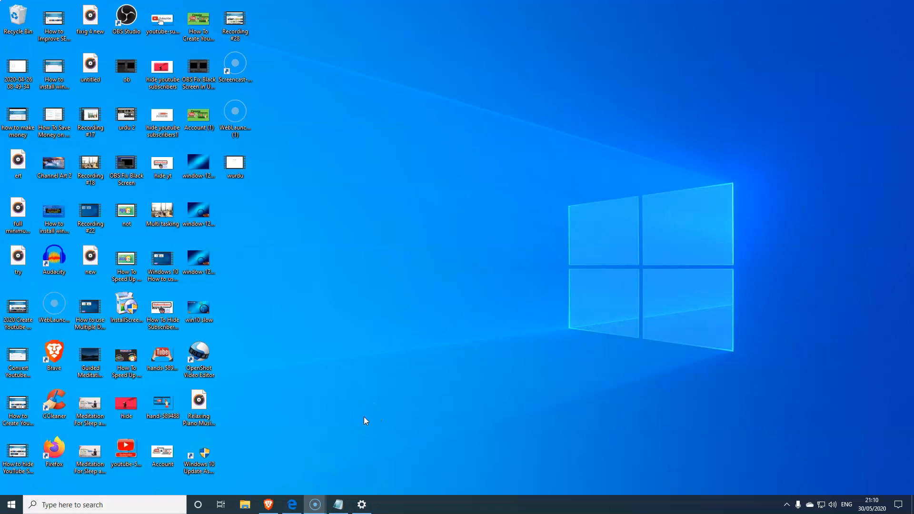
{"action": "mouse_move", "coordinate": [363, 417]}
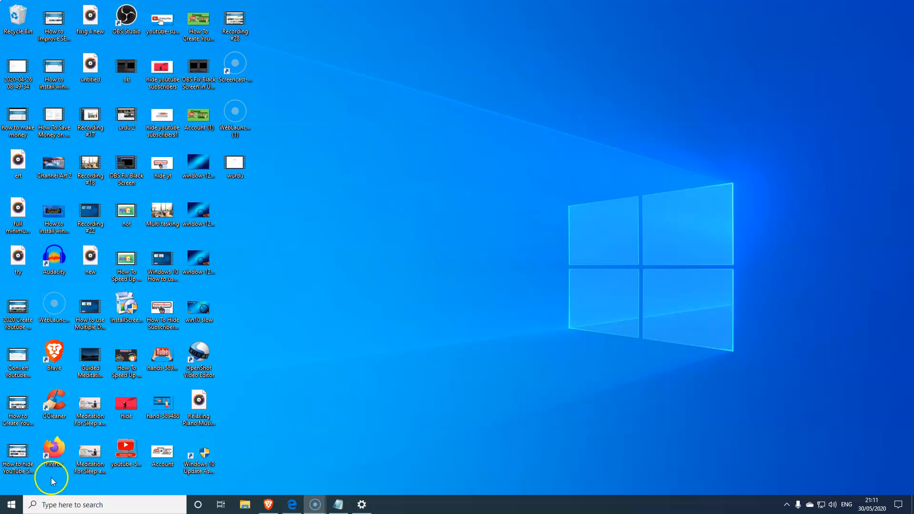
- Show Task View with all open windows from the taskbar button
{"action": "left_click", "coordinate": [219, 505]}
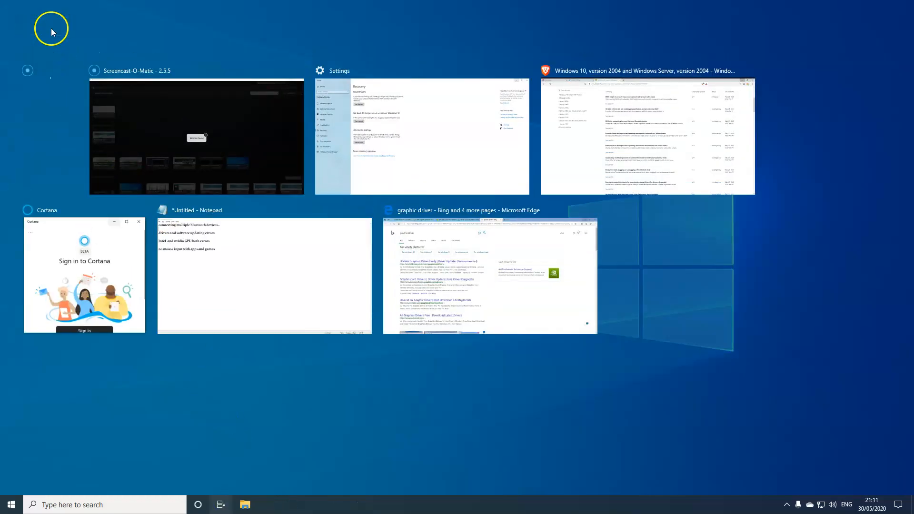
- Rename the second virtual desktop to '88', verify it in Task View, and return to the desktop
{"action": "left_click", "coordinate": [139, 34]}
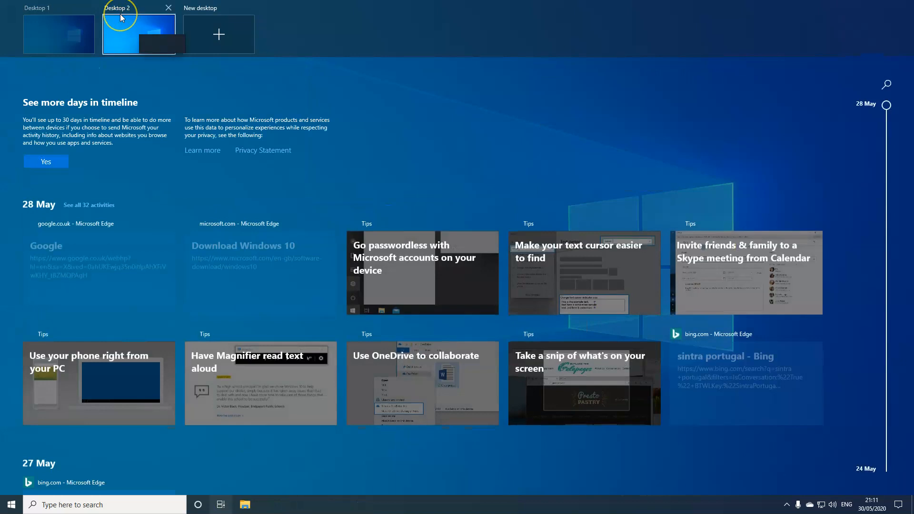
{"action": "double_click", "coordinate": [118, 7]}
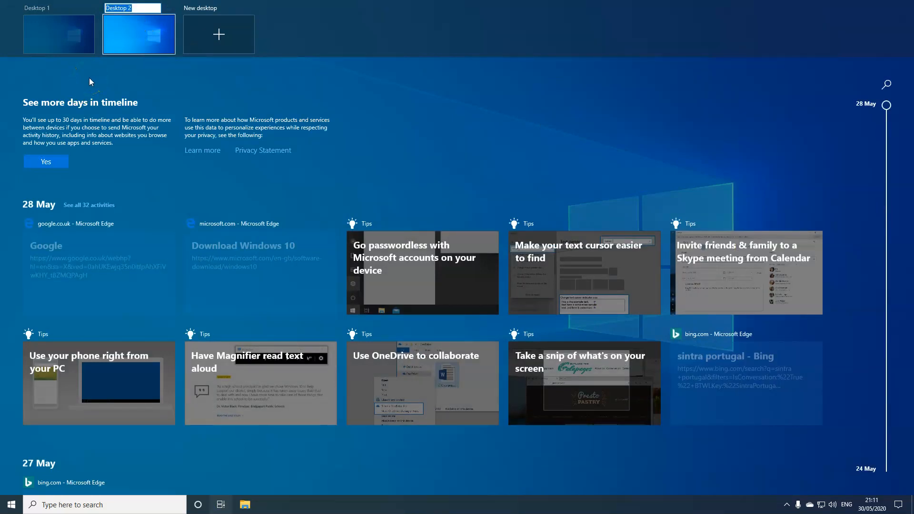
{"action": "type", "text": "88"}
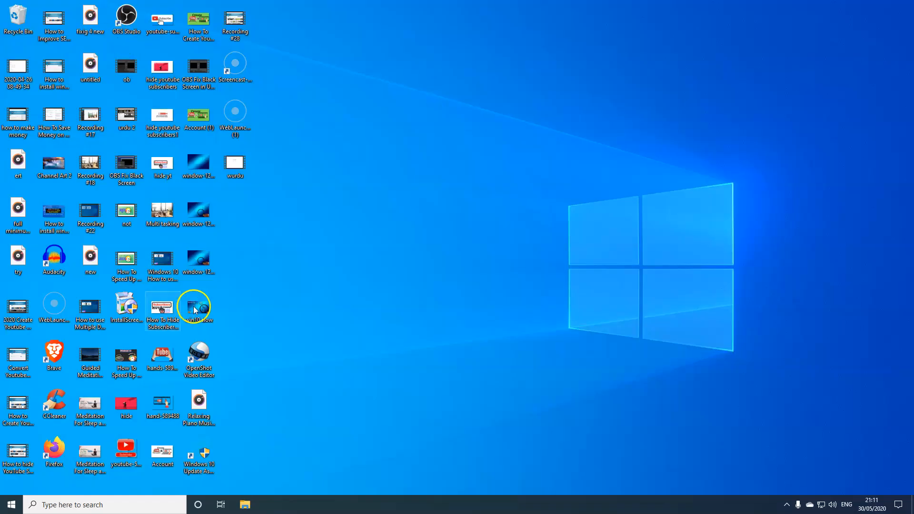
{"action": "left_click", "coordinate": [220, 504]}
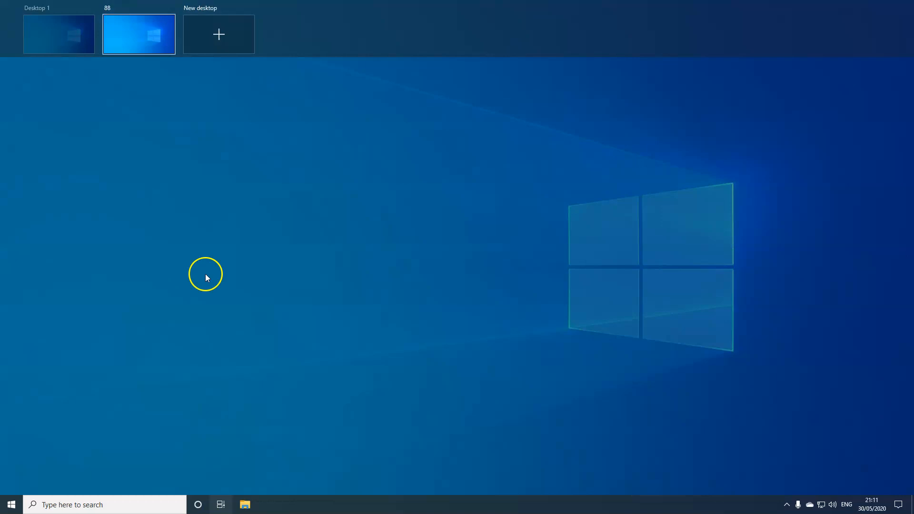
{"action": "left_click", "coordinate": [139, 34]}
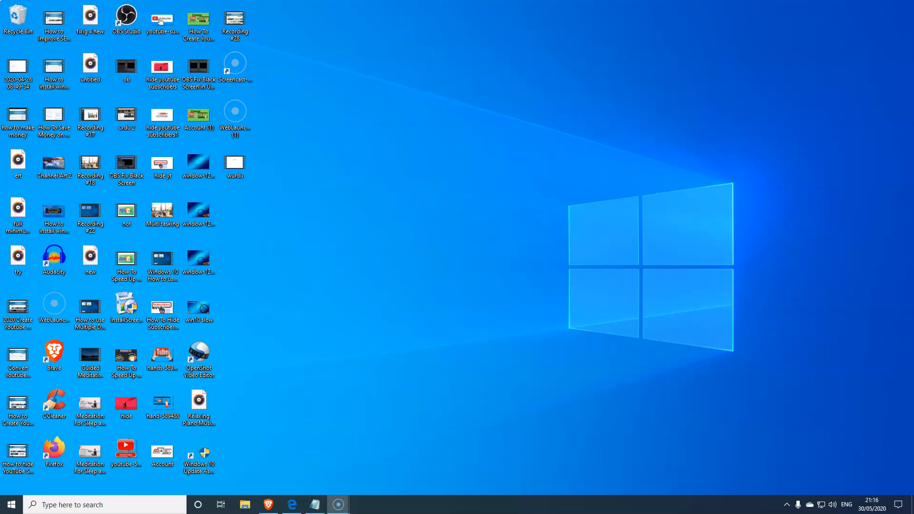
{"action": "mouse_move", "coordinate": [148, 243]}
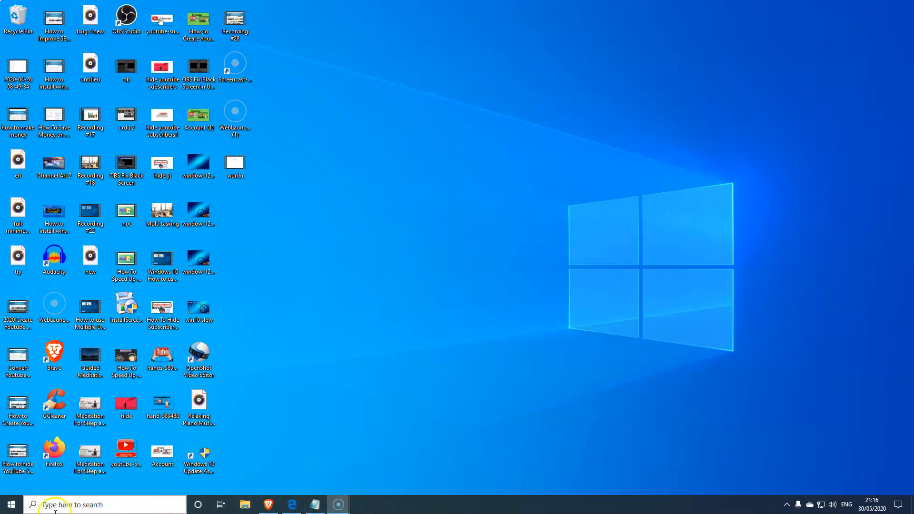
- Go from the Start menu to Settings > Apps > Startup to list apps launching at sign-in
{"action": "left_click", "coordinate": [10, 504]}
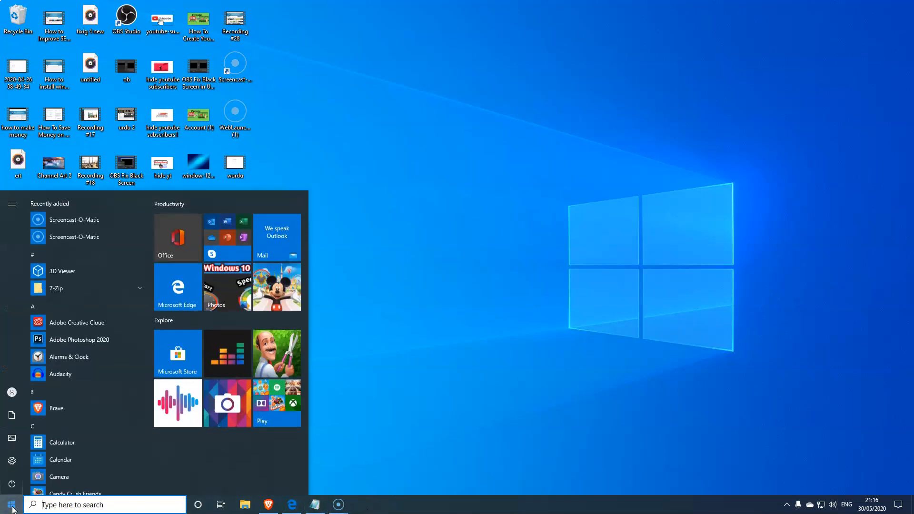
{"action": "left_click", "coordinate": [11, 469]}
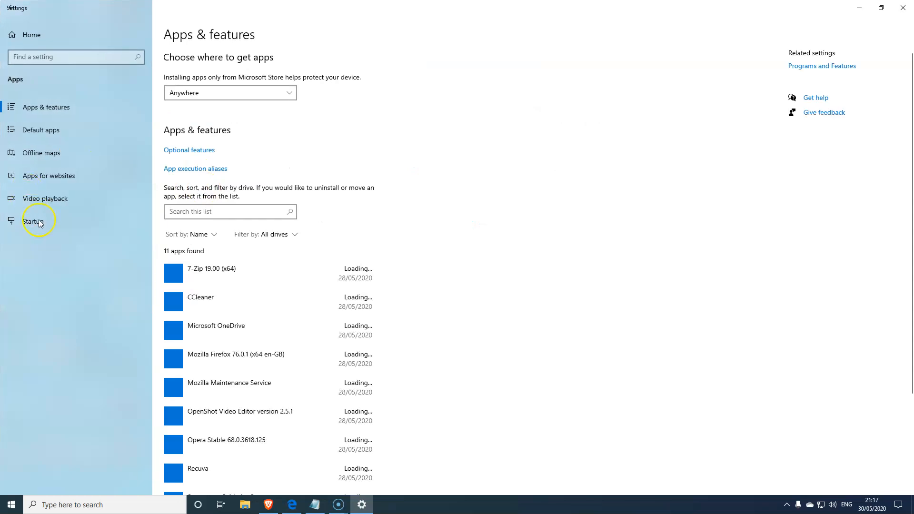
{"action": "left_click", "coordinate": [32, 221]}
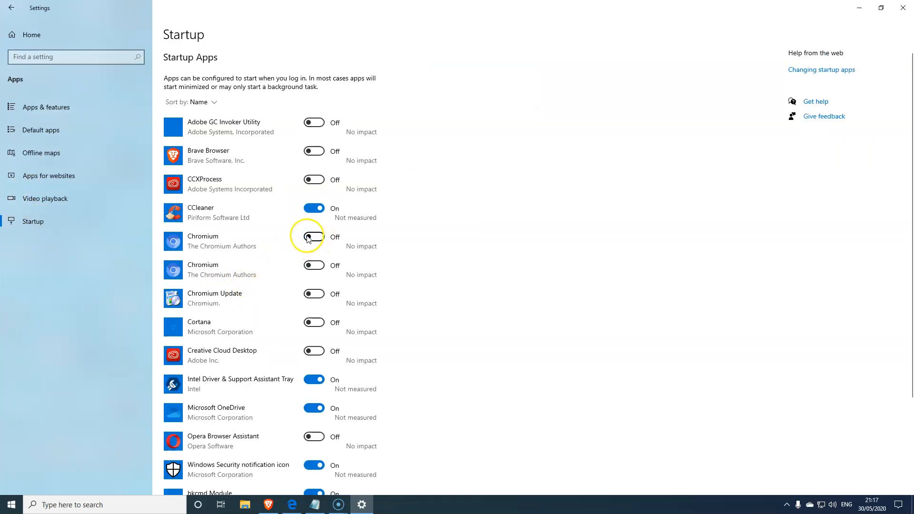
{"action": "mouse_move", "coordinate": [558, 118]}
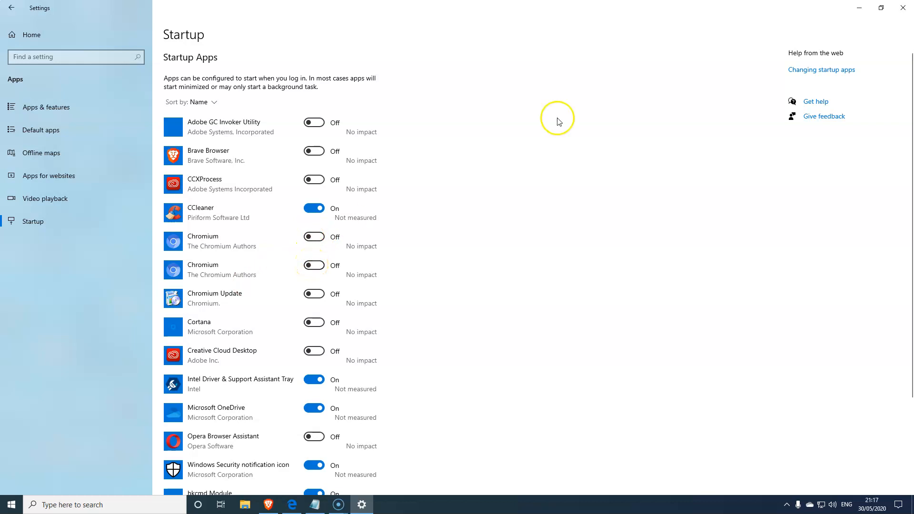
{"action": "mouse_move", "coordinate": [857, 7]}
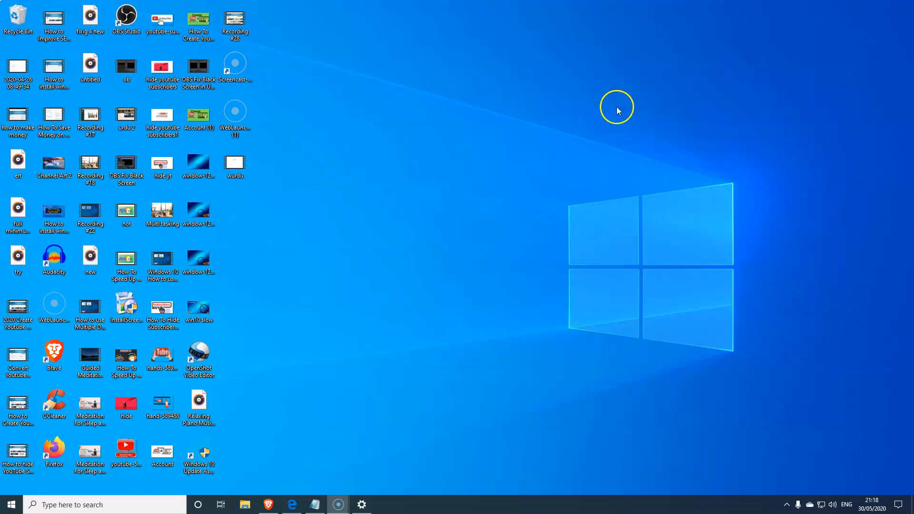
{"action": "mouse_move", "coordinate": [313, 253]}
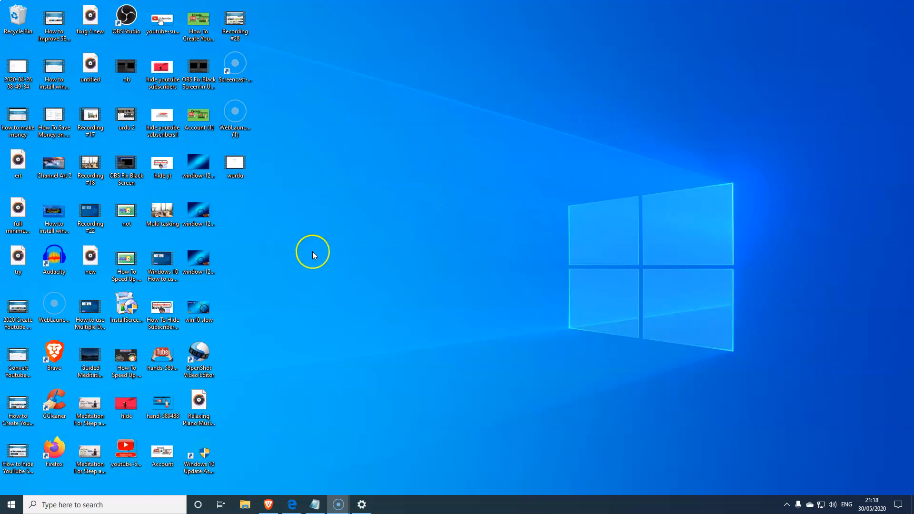
{"action": "mouse_move", "coordinate": [320, 261]}
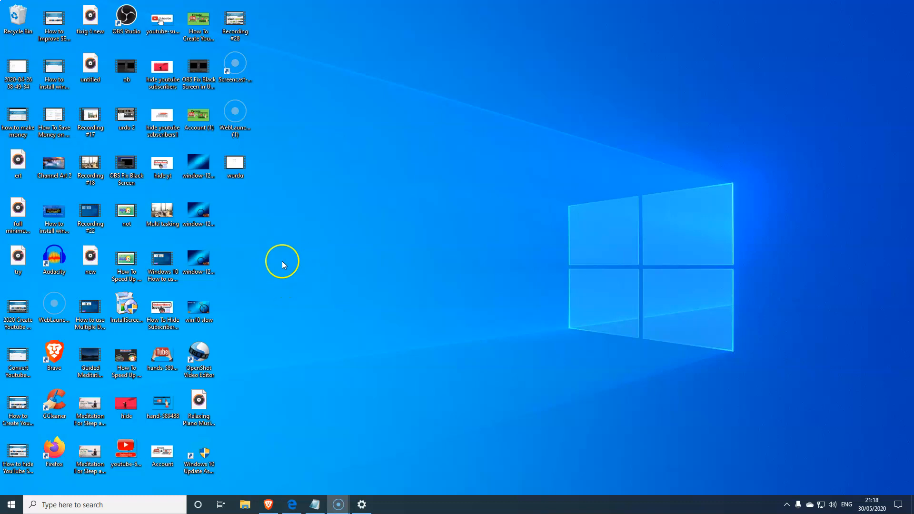
{"action": "left_click", "coordinate": [125, 402]}
{"action": "type", "text": "wind"}
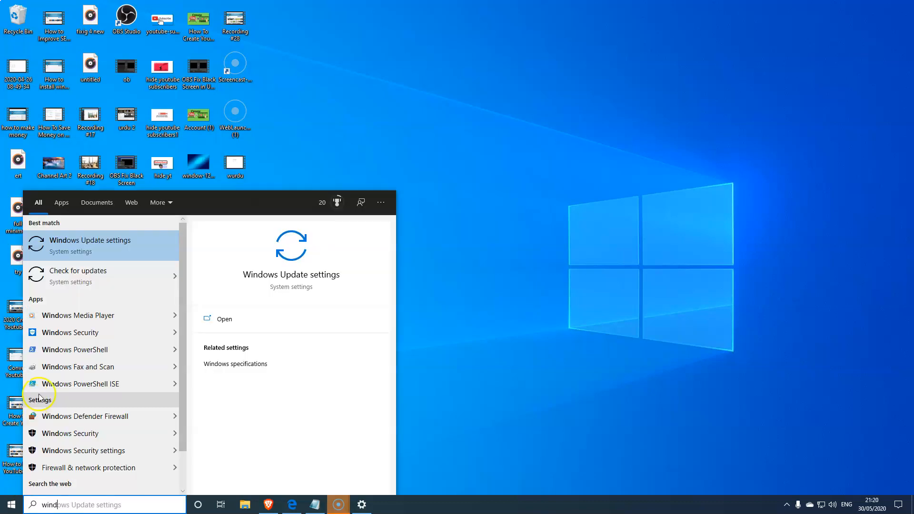
{"action": "mouse_move", "coordinate": [95, 292]}
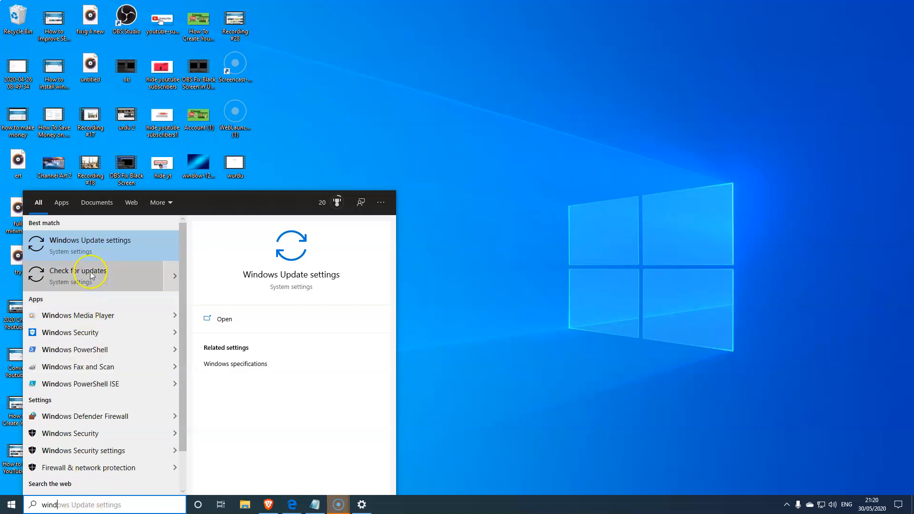
{"action": "mouse_move", "coordinate": [84, 281]}
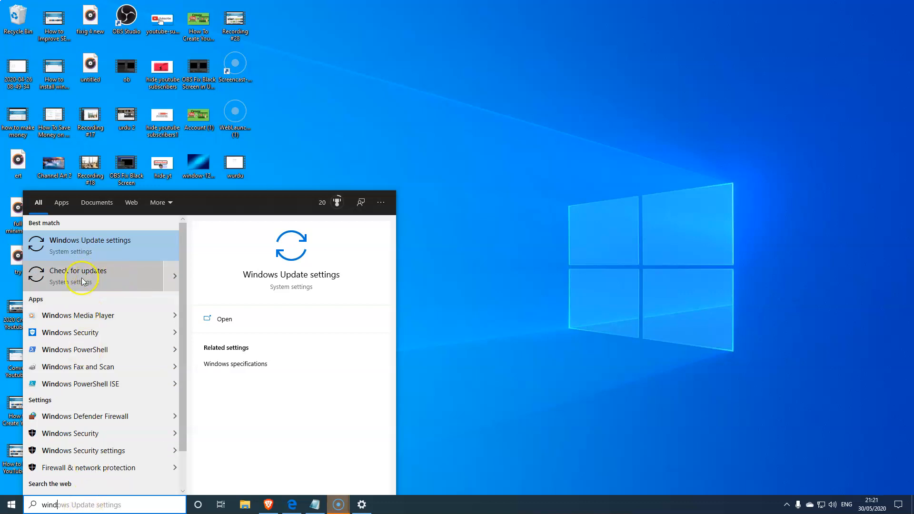
- Run Check for updates in Windows Update, starting a Defender update, then minimize Settings
{"action": "left_click", "coordinate": [82, 274]}
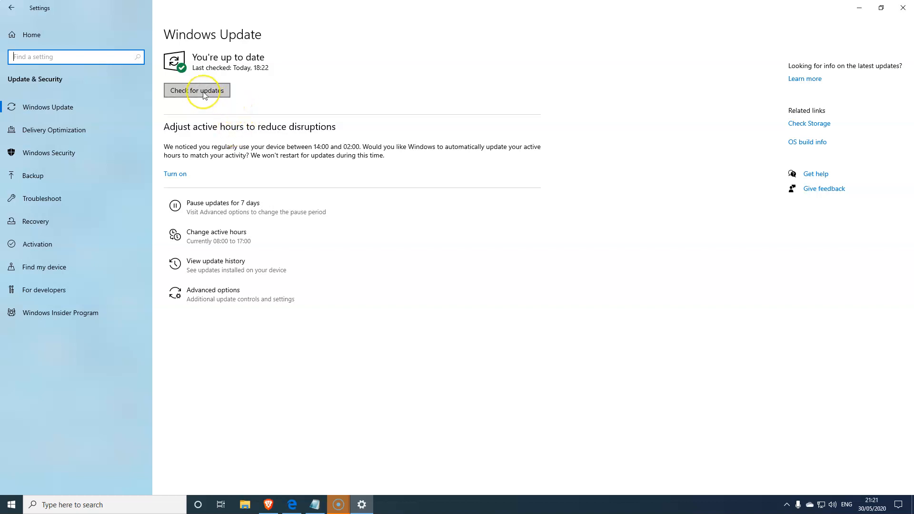
{"action": "left_click", "coordinate": [196, 91]}
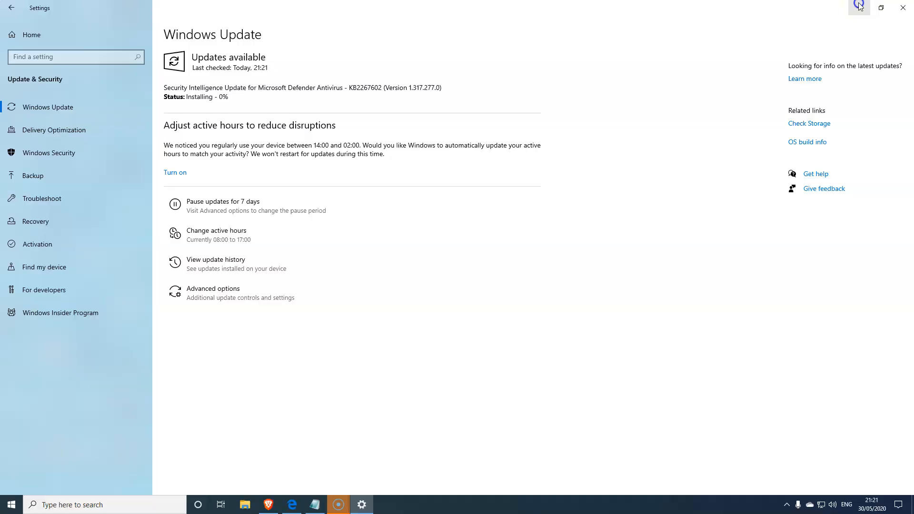
{"action": "left_click", "coordinate": [268, 505]}
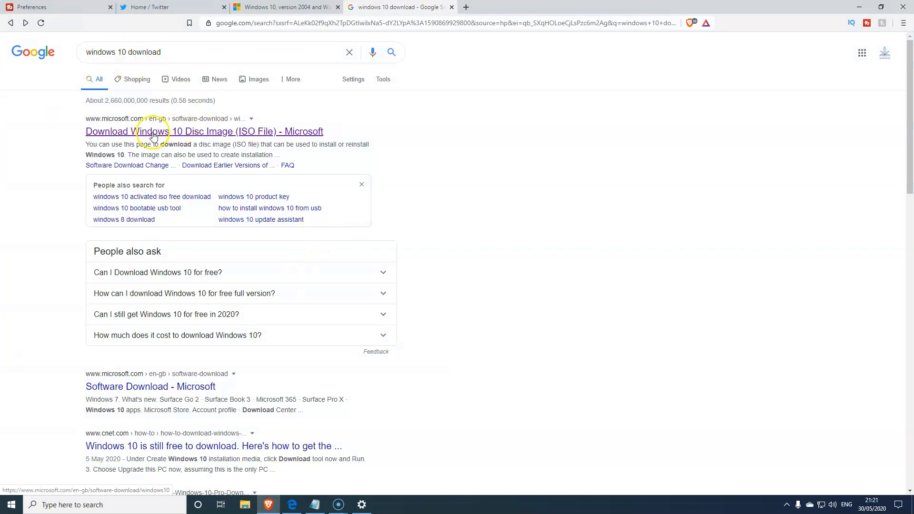
{"action": "mouse_move", "coordinate": [175, 139]}
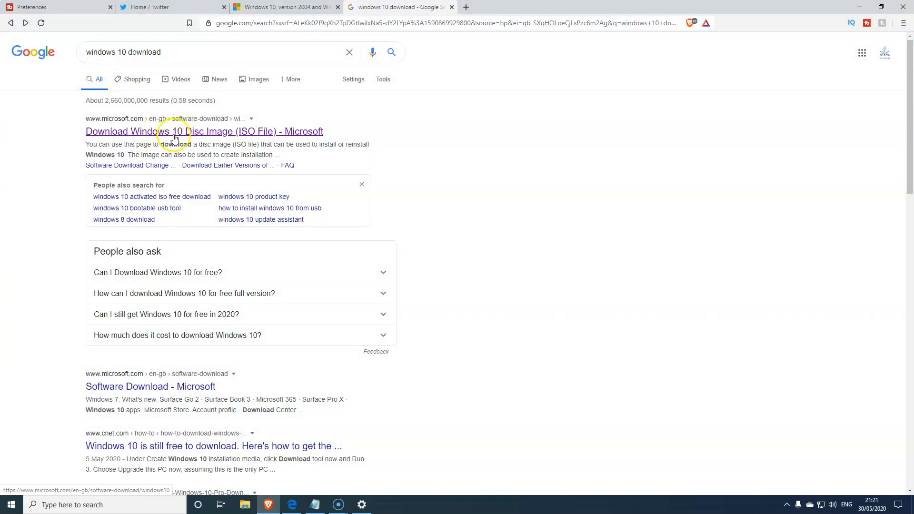
- Visit Microsoft's Download Windows 10 page, choose Update now, and exit the unresponsive page
{"action": "left_click", "coordinate": [203, 131]}
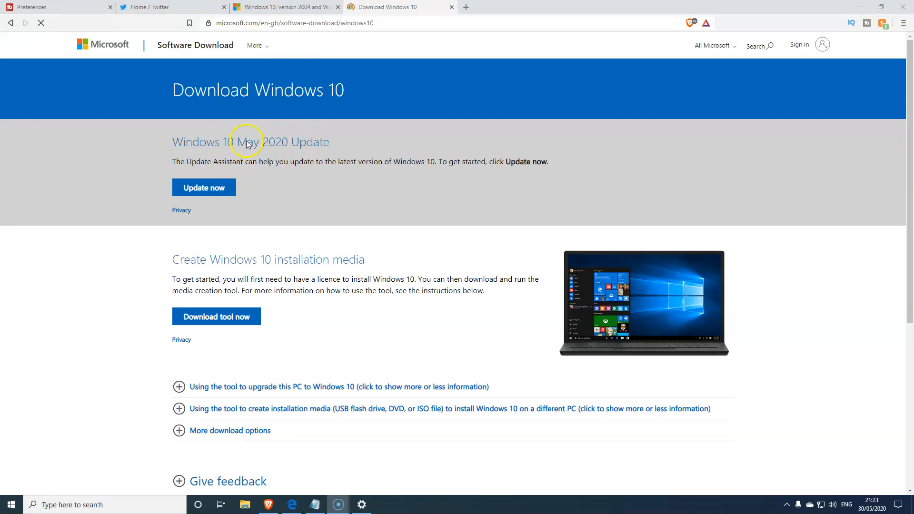
{"action": "mouse_move", "coordinate": [209, 153]}
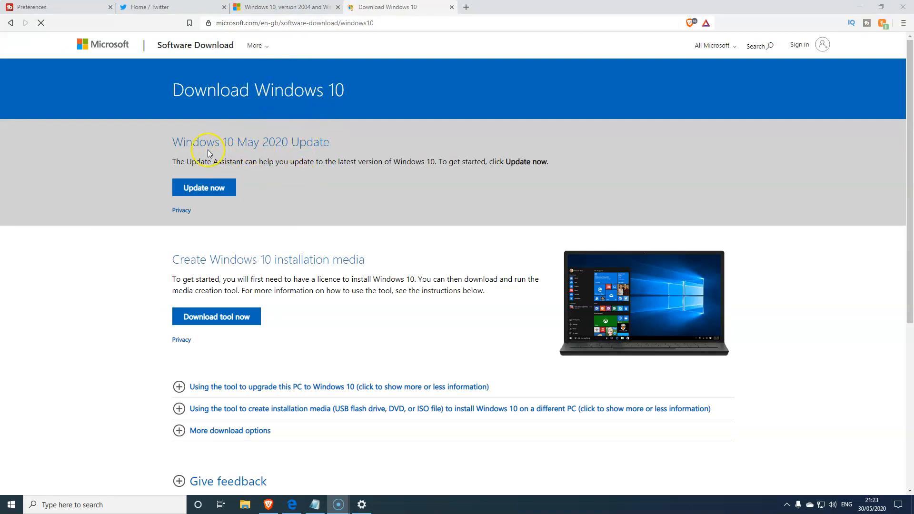
{"action": "mouse_move", "coordinate": [173, 169]}
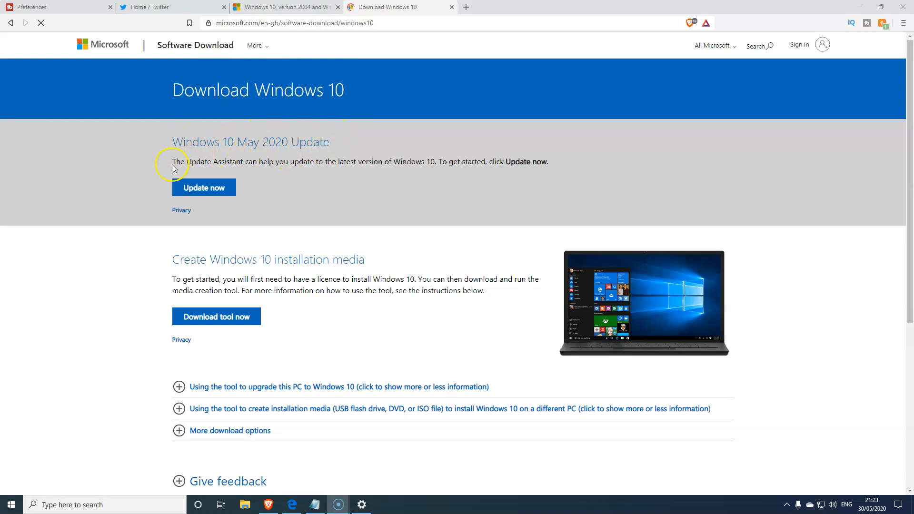
{"action": "mouse_move", "coordinate": [333, 162]}
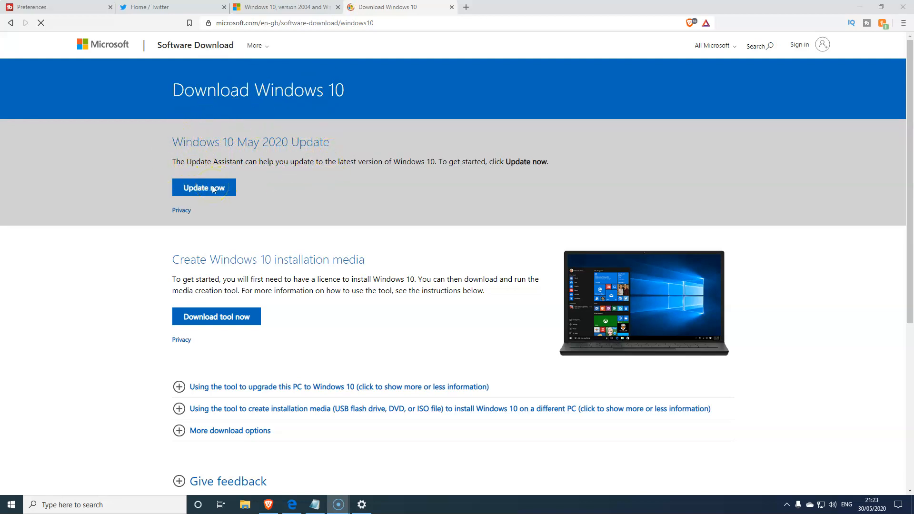
{"action": "left_click", "coordinate": [204, 187]}
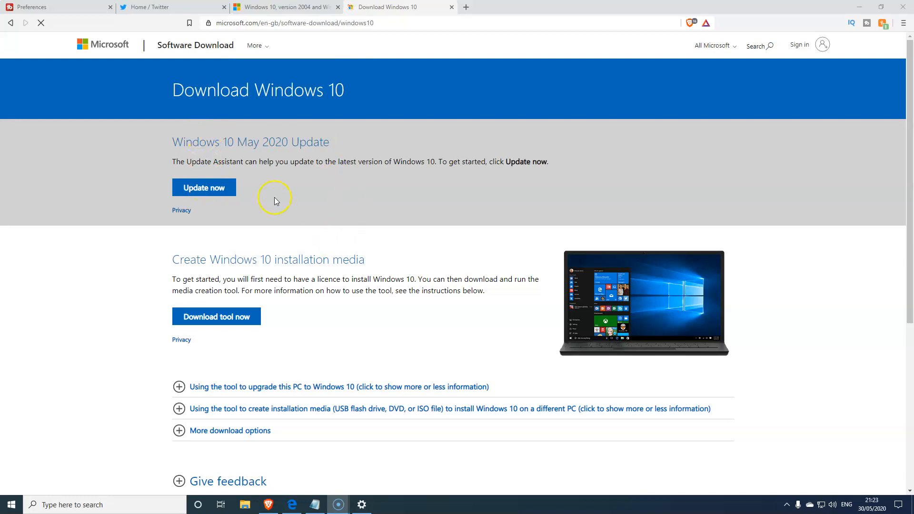
{"action": "mouse_move", "coordinate": [345, 185]}
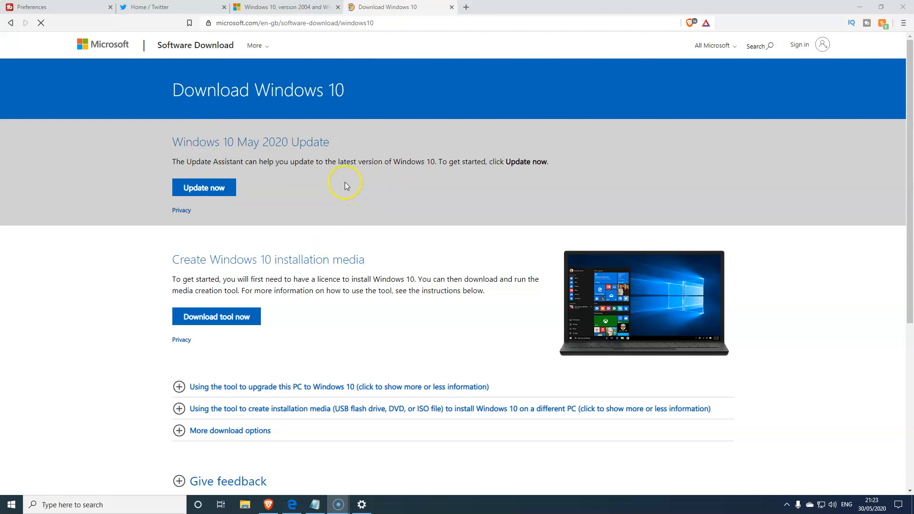
{"action": "mouse_move", "coordinate": [193, 280]}
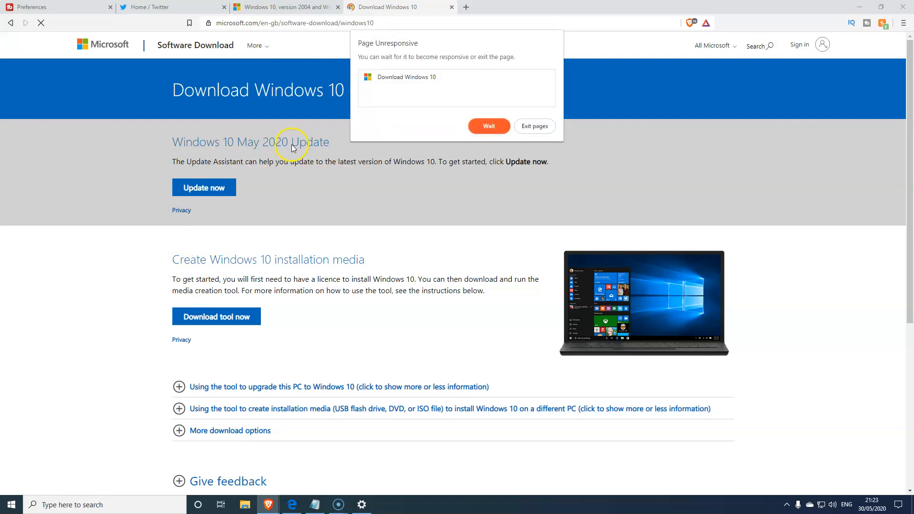
{"action": "mouse_move", "coordinate": [450, 115]}
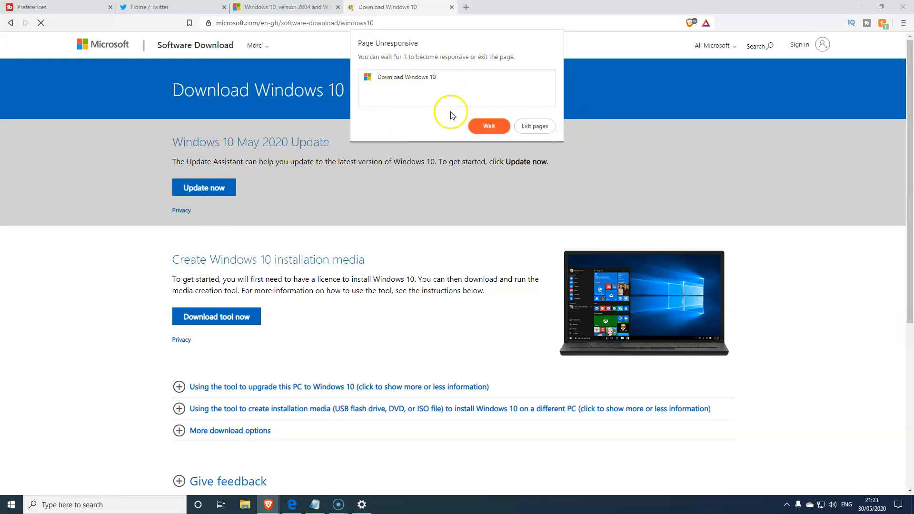
{"action": "mouse_move", "coordinate": [526, 103]}
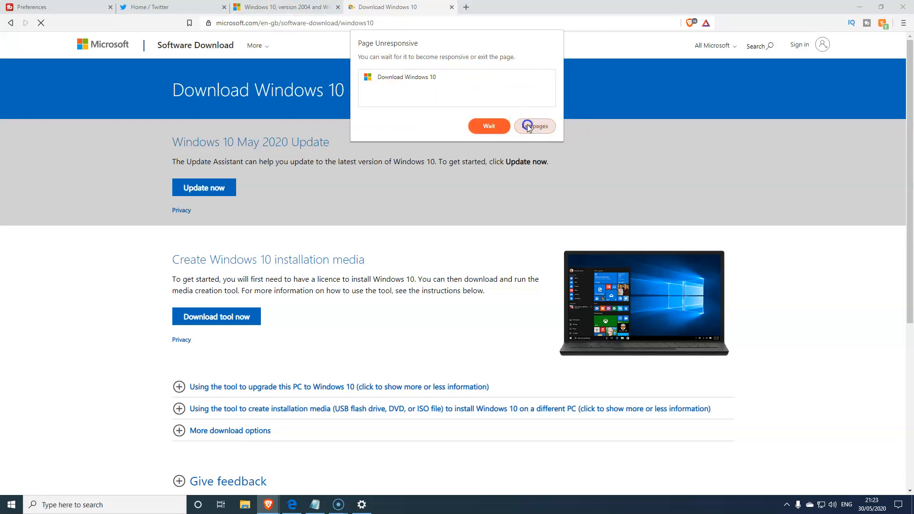
{"action": "left_click", "coordinate": [534, 125]}
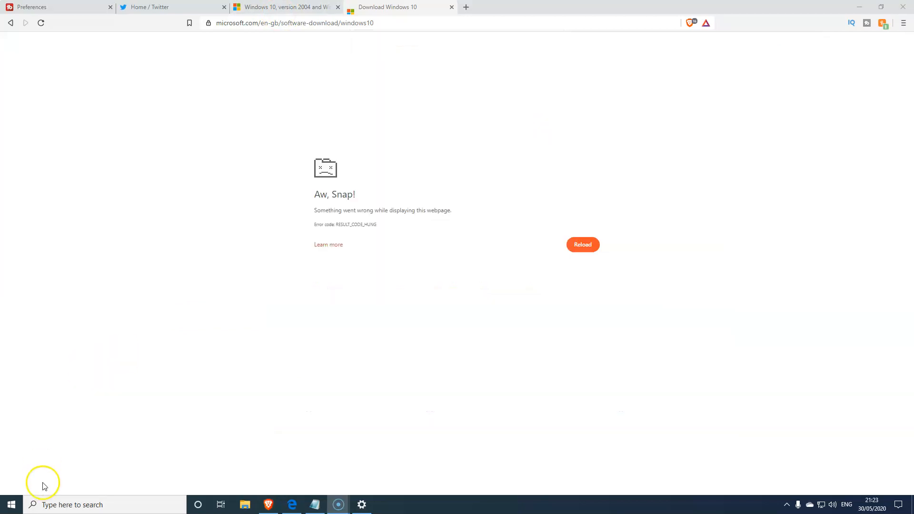
{"action": "mouse_move", "coordinate": [20, 495]}
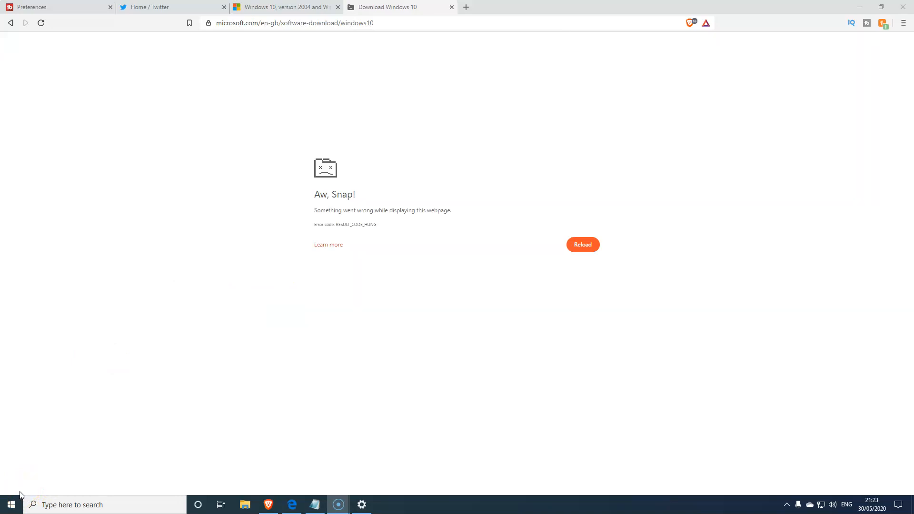